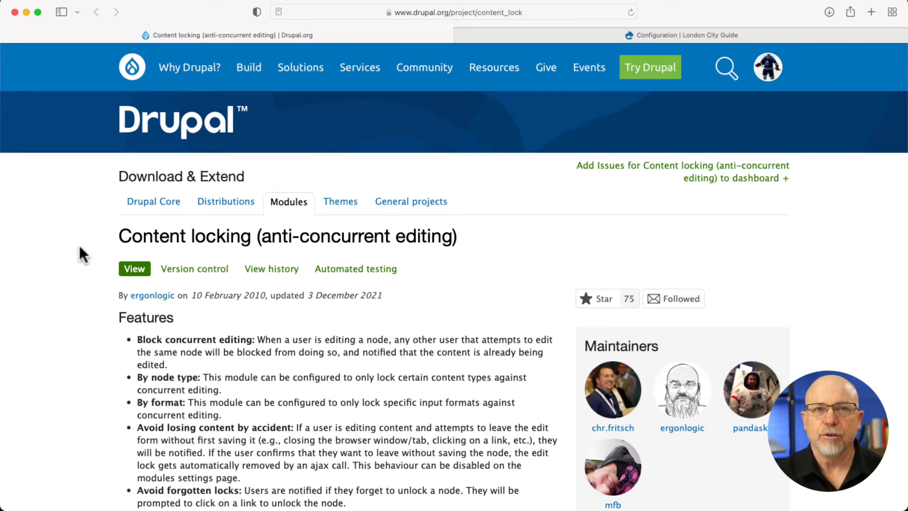
- Scroll through the Content locking project page to review its features and installation notes
{"action": "scroll", "scroll_direction": "down", "scroll_amount": 3}
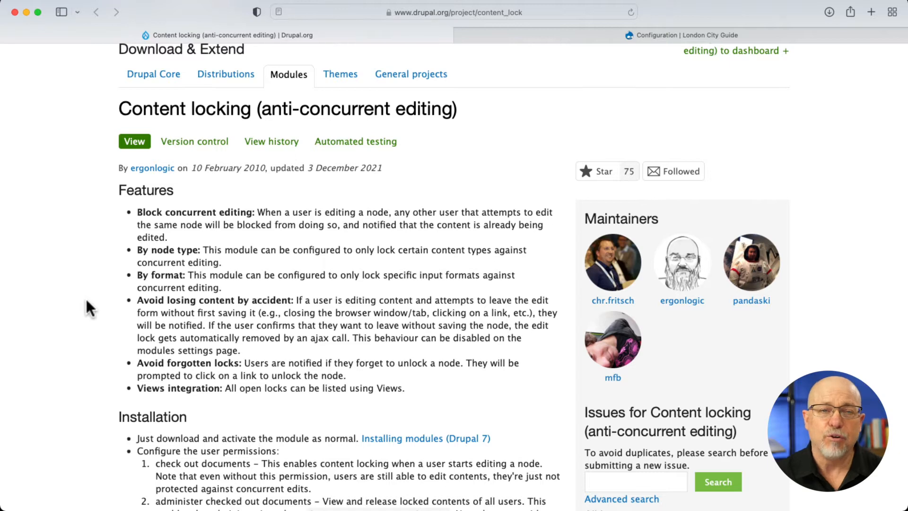
{"action": "scroll", "scroll_direction": "down", "scroll_amount": 3}
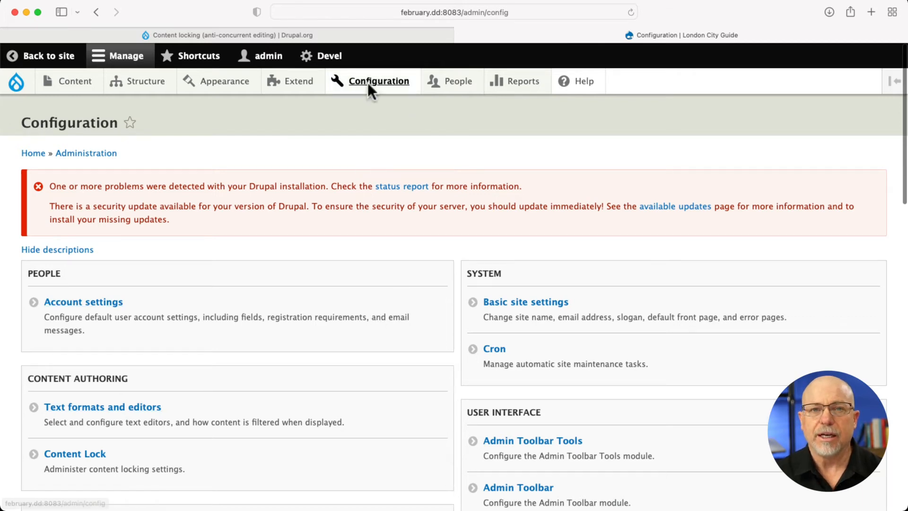
- Navigate from Configuration to the Content Lock settings under Content authoring
{"action": "left_click", "coordinate": [380, 81]}
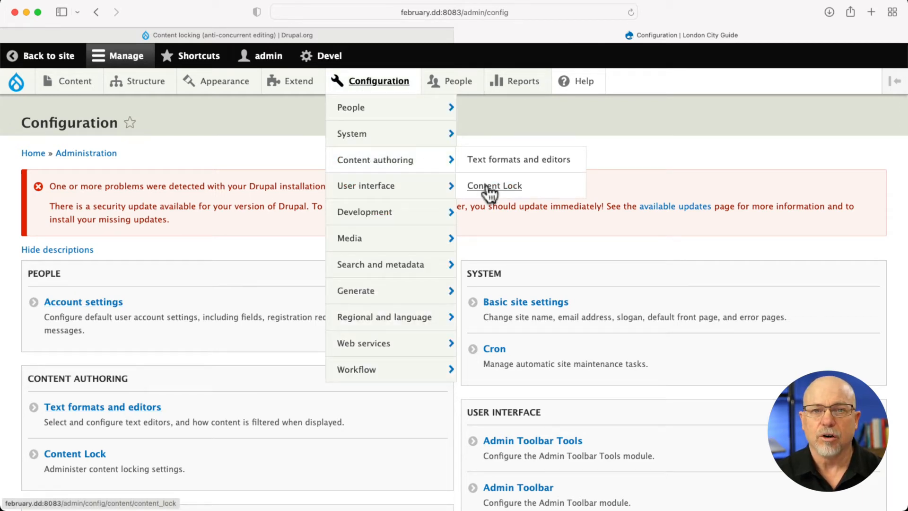
{"action": "left_click", "coordinate": [493, 186]}
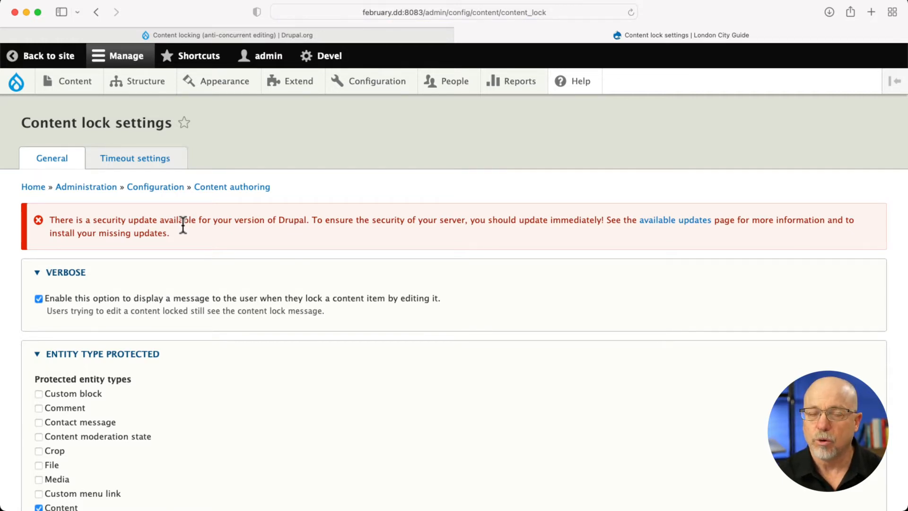
- Toggle the Content entity type off and back on as protected, then move to the Timeout settings
{"action": "scroll", "scroll_direction": "down", "scroll_amount": 3}
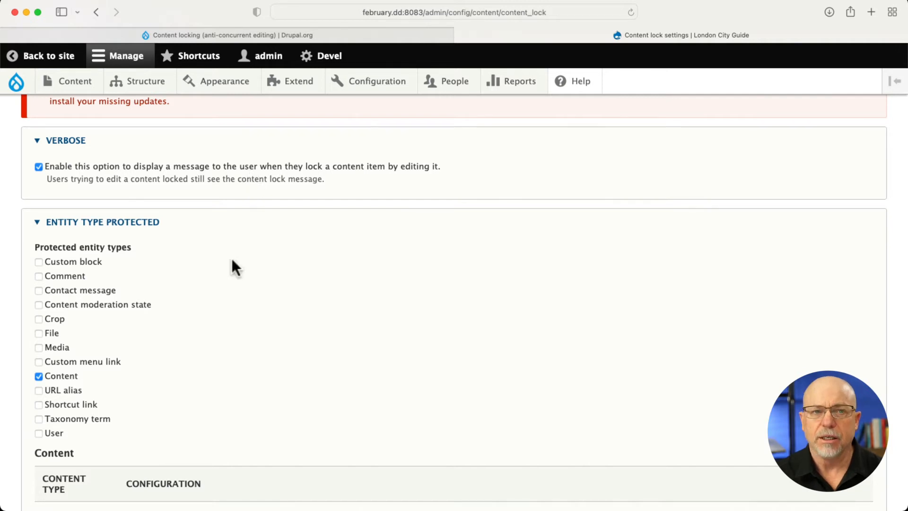
{"action": "scroll", "scroll_direction": "down", "scroll_amount": 3}
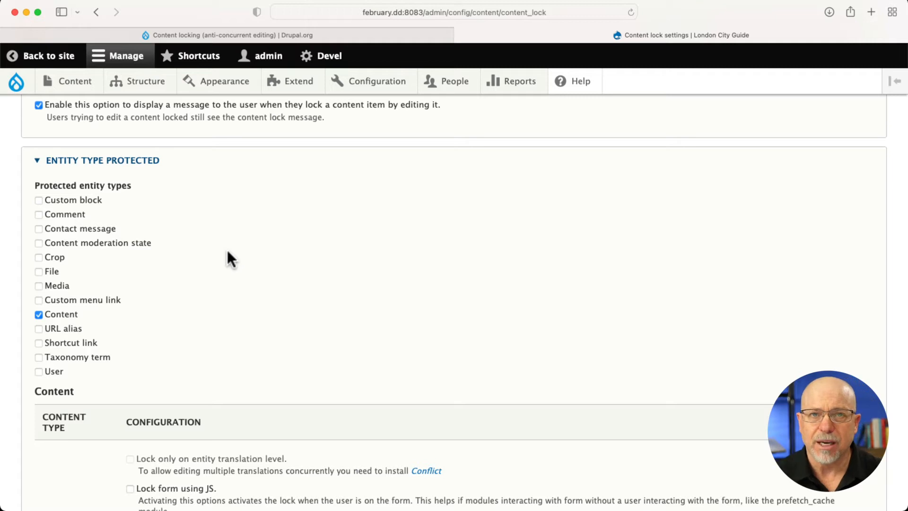
{"action": "mouse_move", "coordinate": [80, 332]}
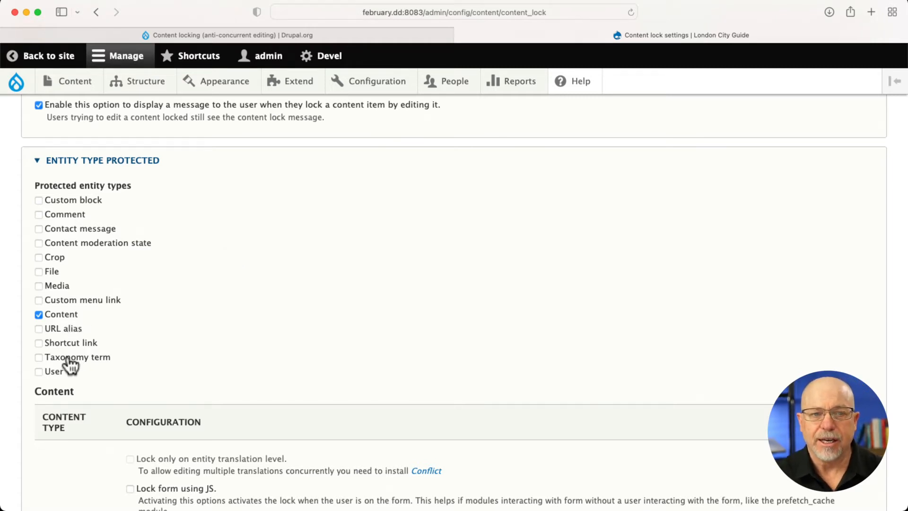
{"action": "left_click", "coordinate": [39, 314]}
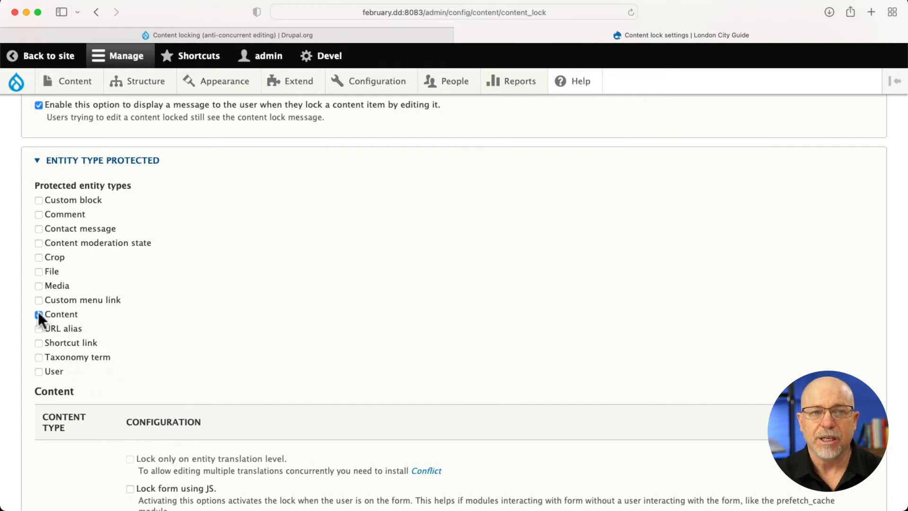
{"action": "left_click", "coordinate": [38, 314]}
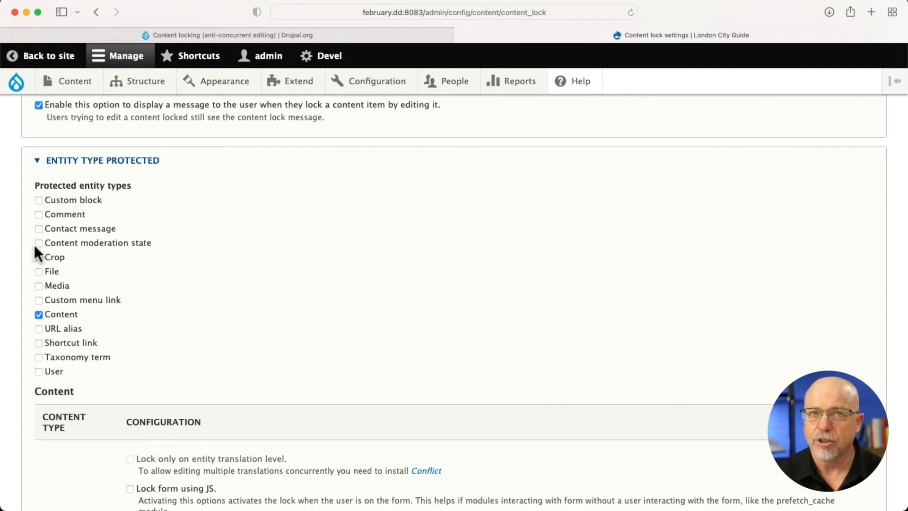
{"action": "mouse_move", "coordinate": [185, 246]}
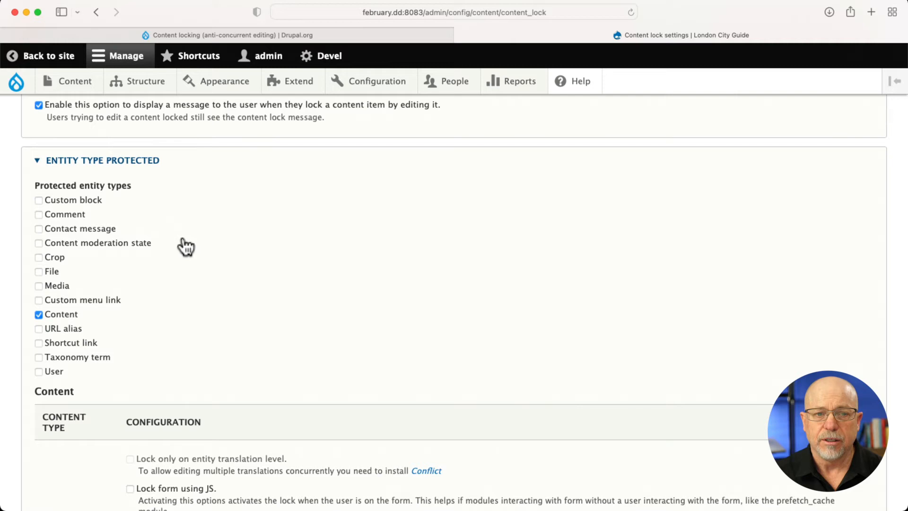
{"action": "scroll", "scroll_direction": "down", "scroll_amount": 3}
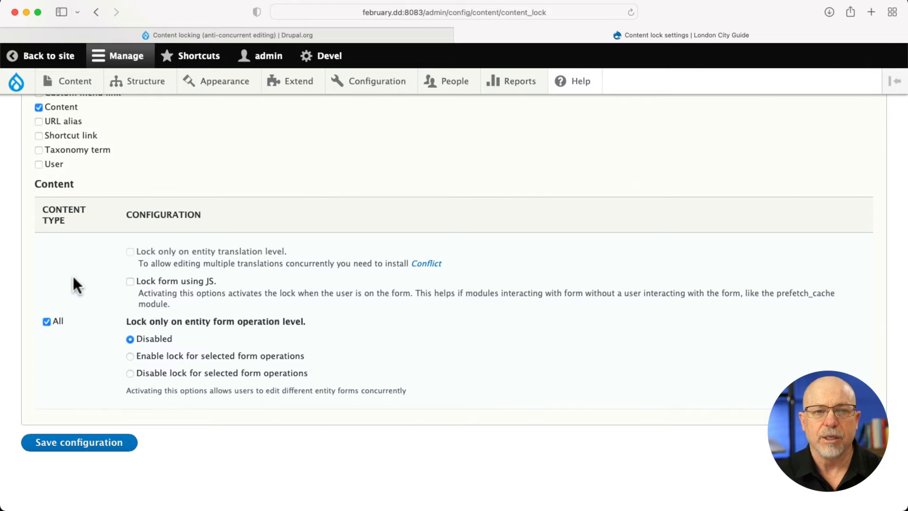
{"action": "left_click", "coordinate": [138, 158]}
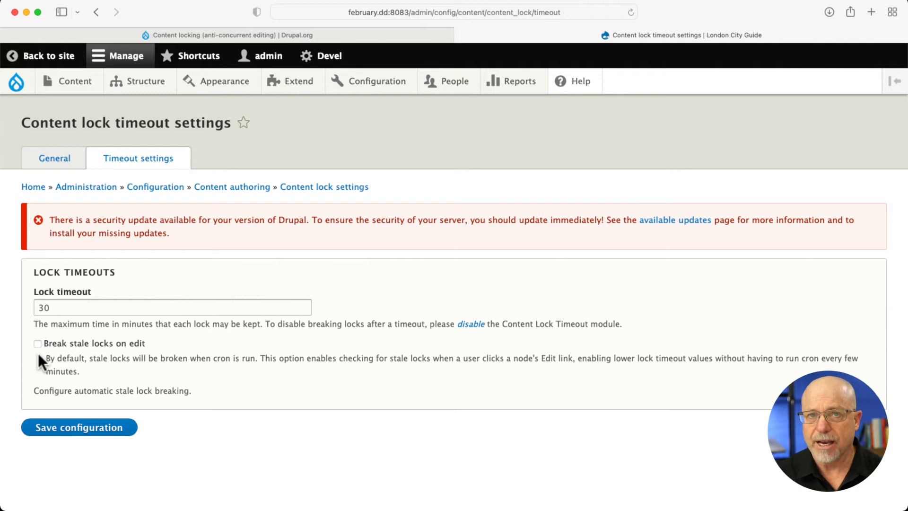
- Enable 'Break stale locks on edit', save the timeout configuration and go to Content
{"action": "left_click", "coordinate": [38, 342]}
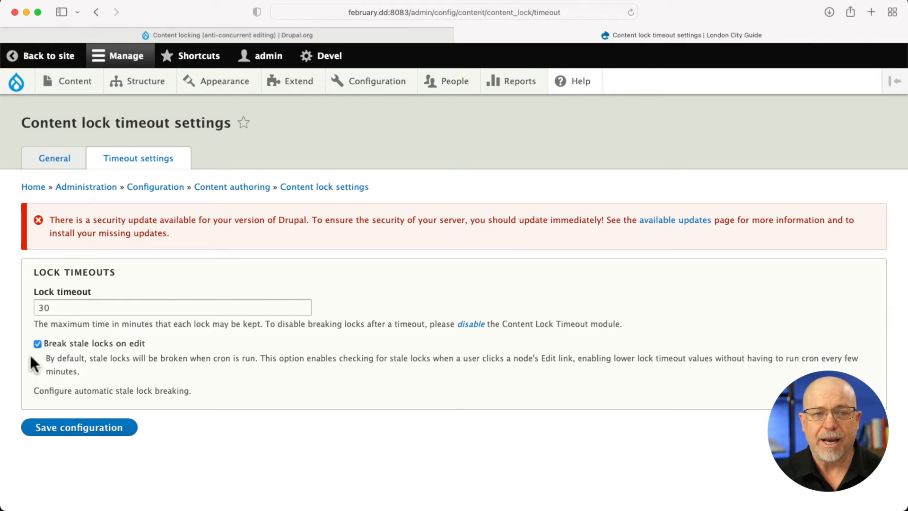
{"action": "left_click", "coordinate": [79, 427]}
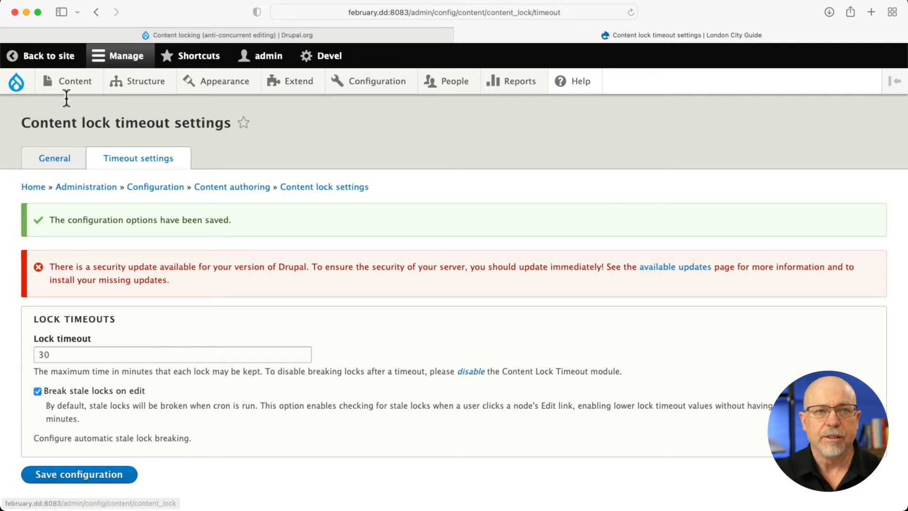
{"action": "left_click", "coordinate": [75, 81]}
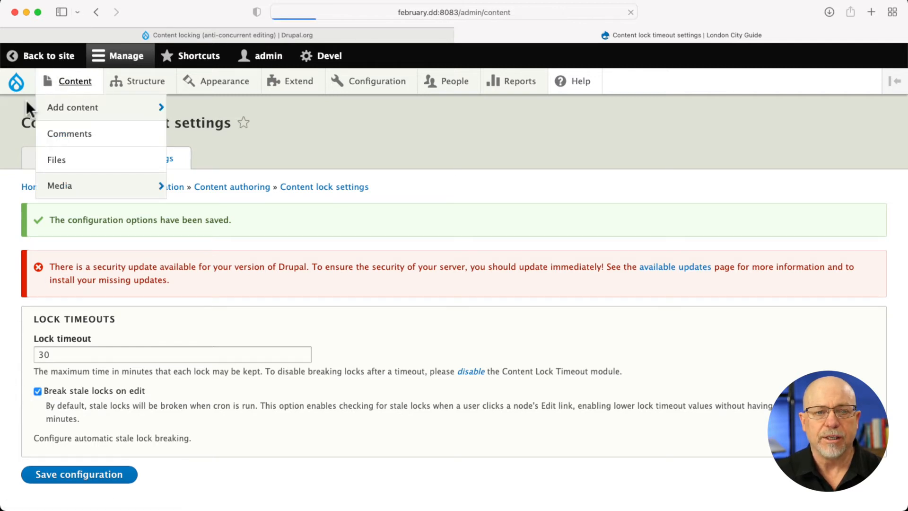
- Edit the Drupal Hotel node to acquire its lock, then switch to the private window's second user
{"action": "left_click", "coordinate": [75, 80]}
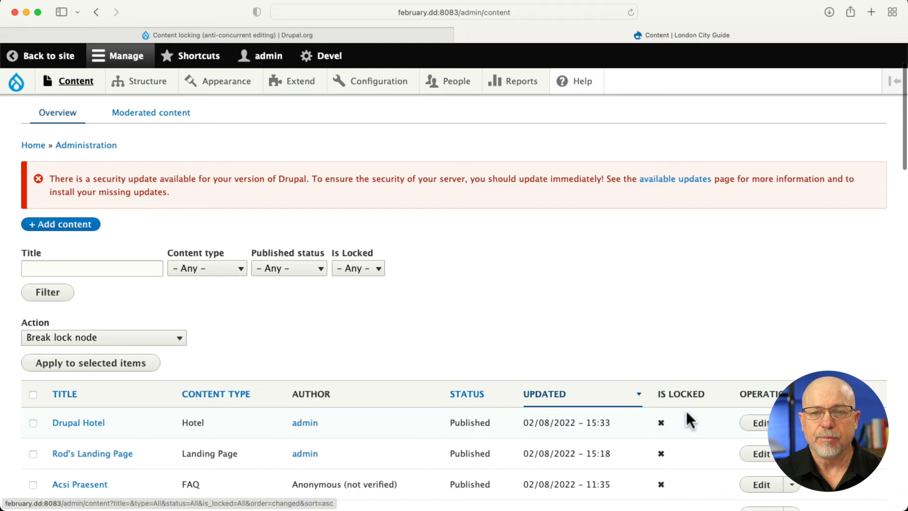
{"action": "left_click", "coordinate": [761, 421]}
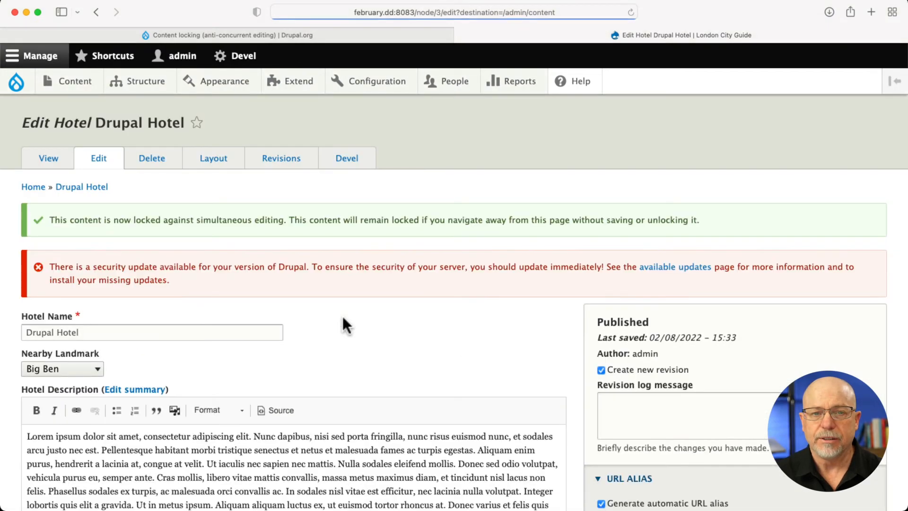
{"action": "scroll", "scroll_direction": "down", "scroll_amount": 3}
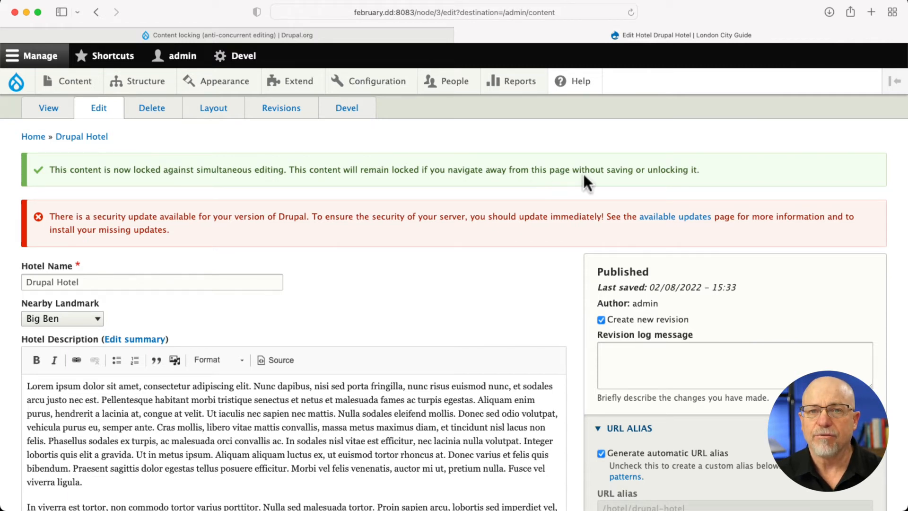
{"action": "mouse_move", "coordinate": [437, 210]}
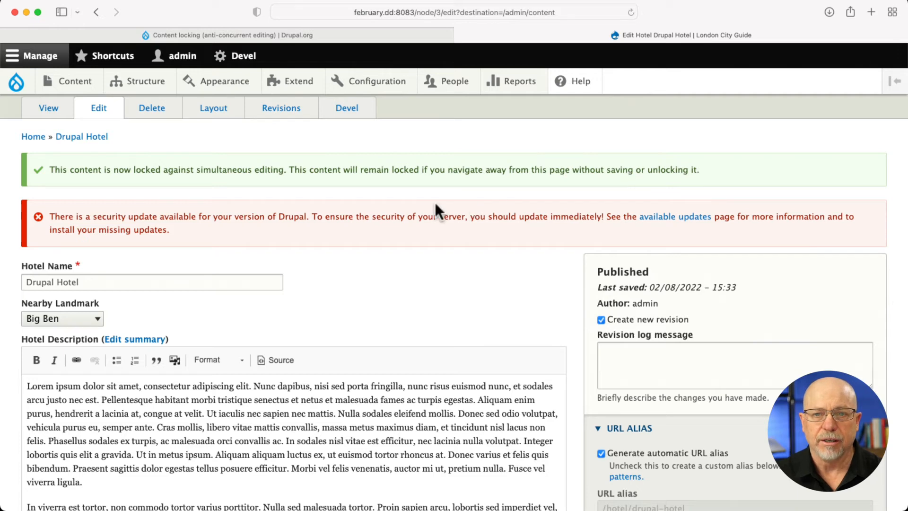
{"action": "mouse_move", "coordinate": [416, 213]}
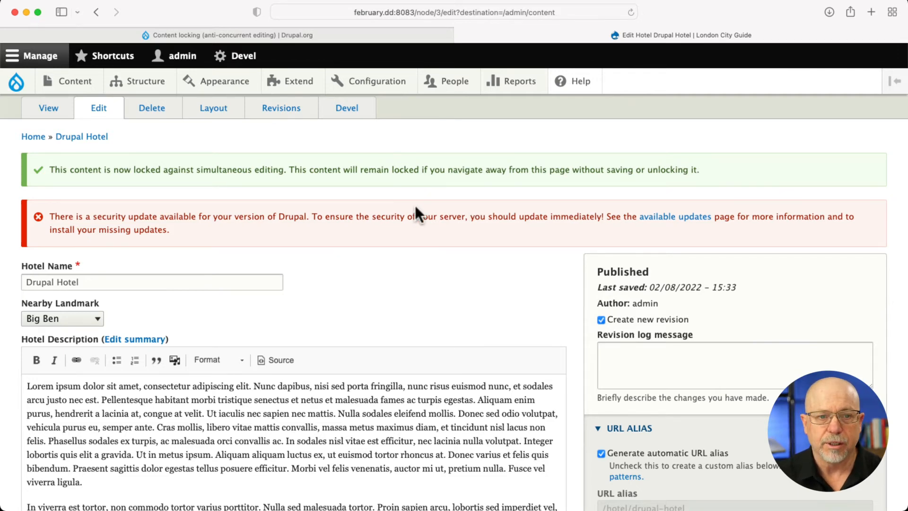
{"action": "scroll", "scroll_direction": "down", "scroll_amount": 3}
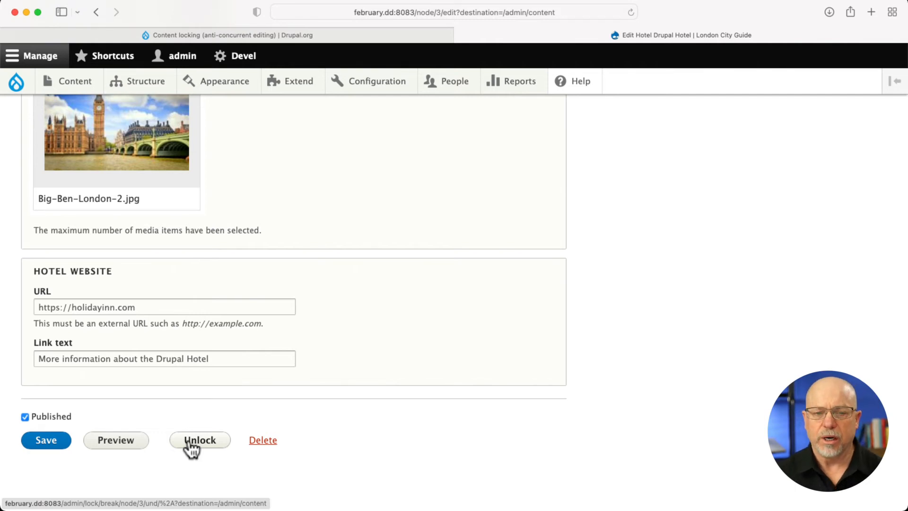
{"action": "left_click", "coordinate": [199, 440]}
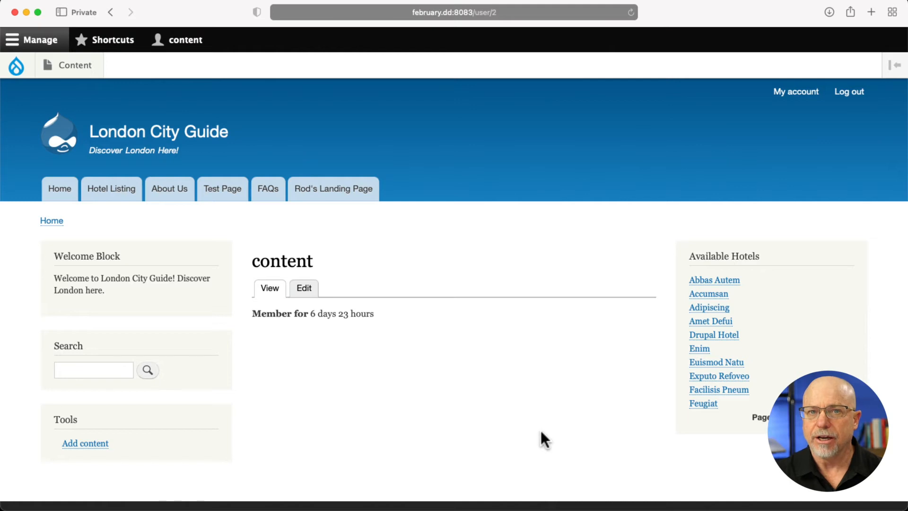
- As the second user, attempt to edit Drupal Hotel and see the lock warning with disabled fields
{"action": "left_click", "coordinate": [75, 65]}
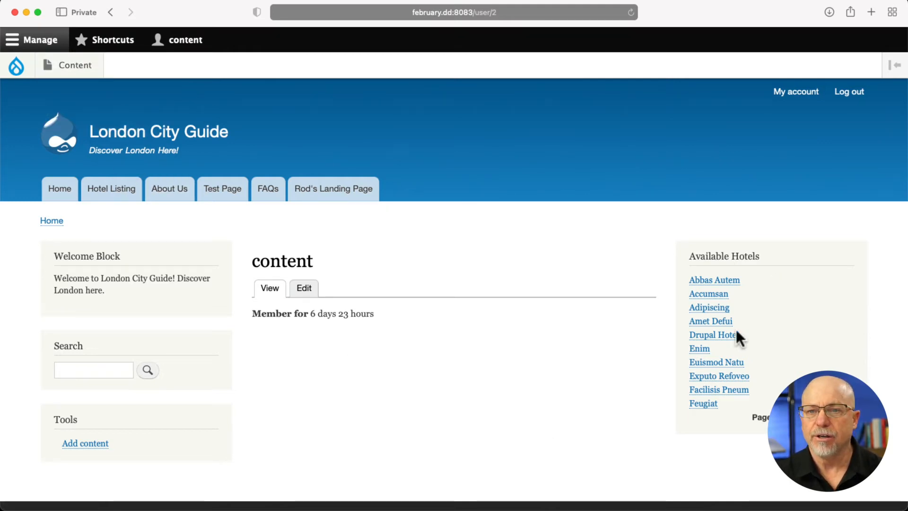
{"action": "left_click", "coordinate": [712, 334]}
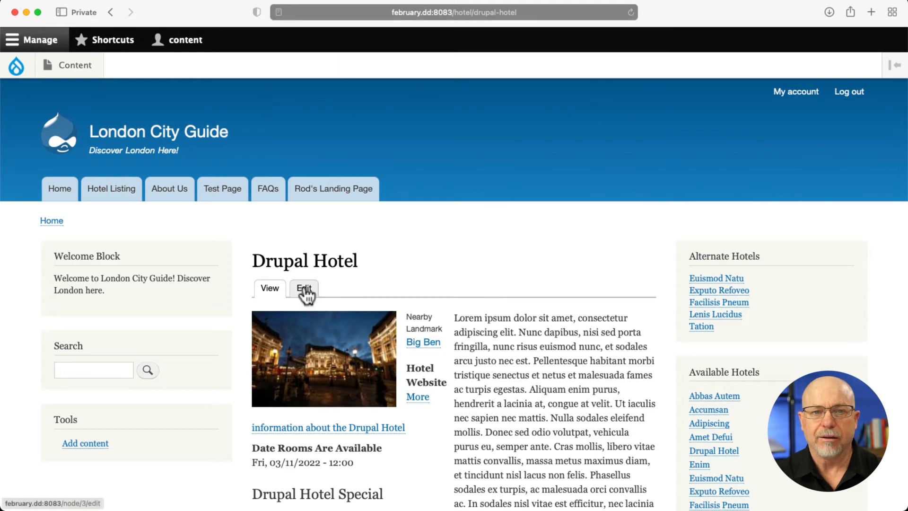
{"action": "left_click", "coordinate": [304, 288]}
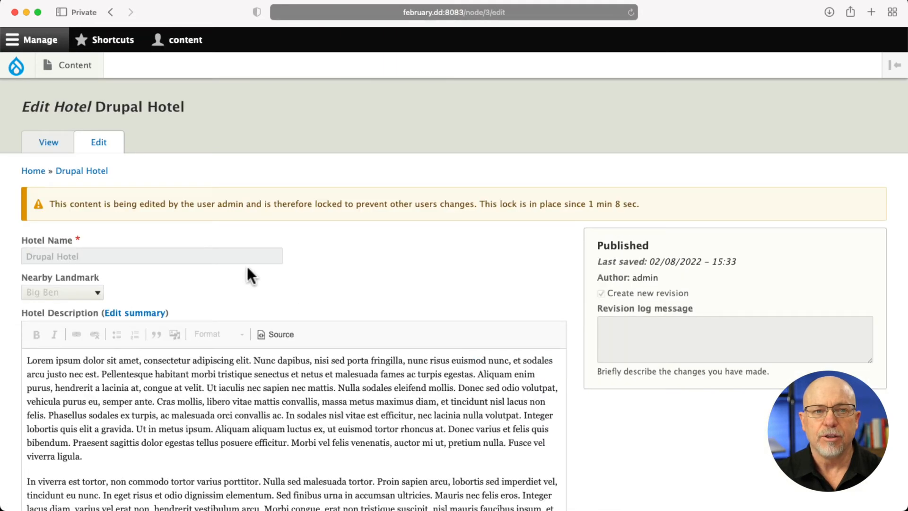
{"action": "mouse_move", "coordinate": [238, 221]}
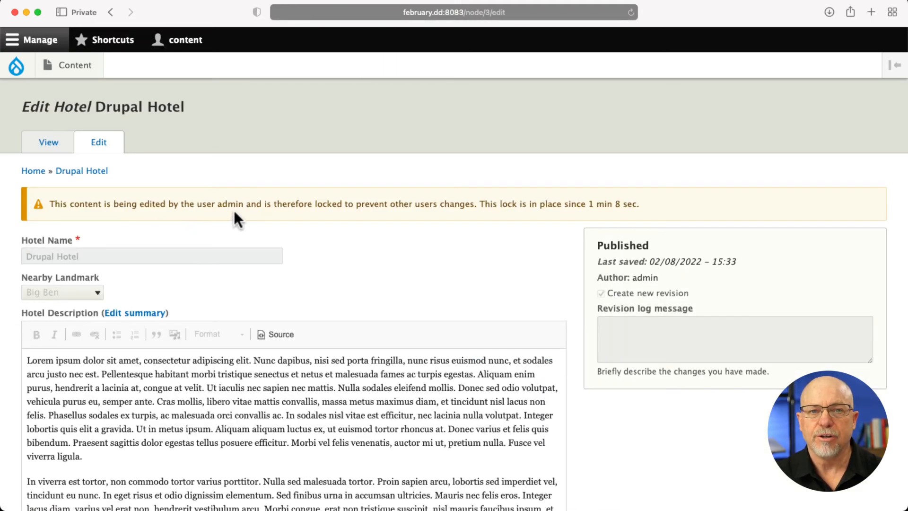
{"action": "mouse_move", "coordinate": [590, 226]}
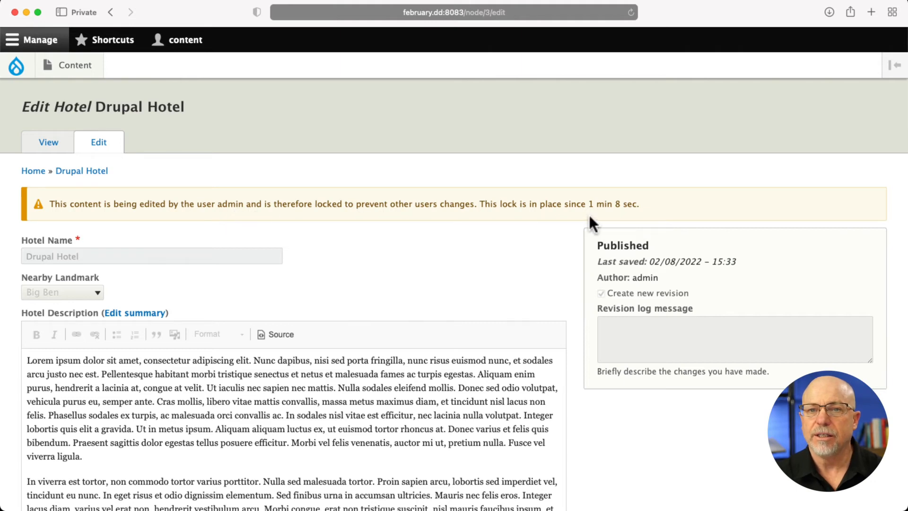
{"action": "mouse_move", "coordinate": [360, 245]}
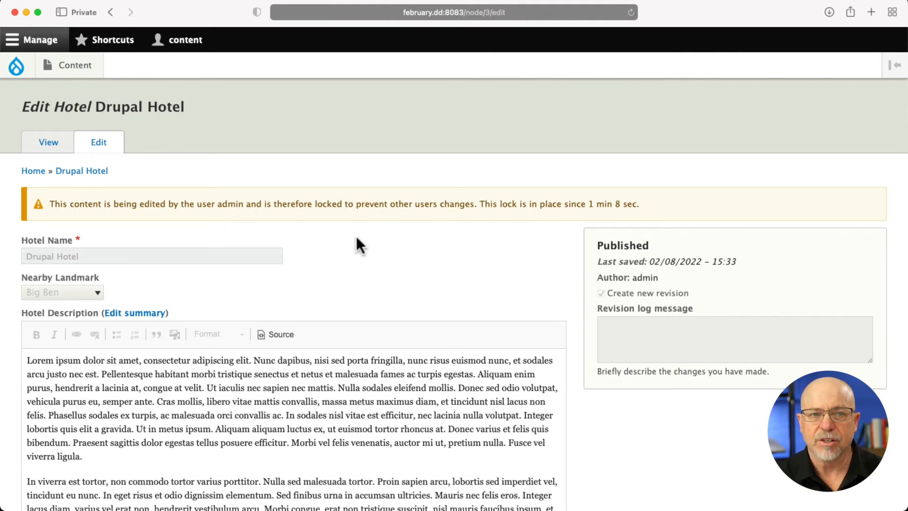
{"action": "scroll", "scroll_direction": "down", "scroll_amount": 3}
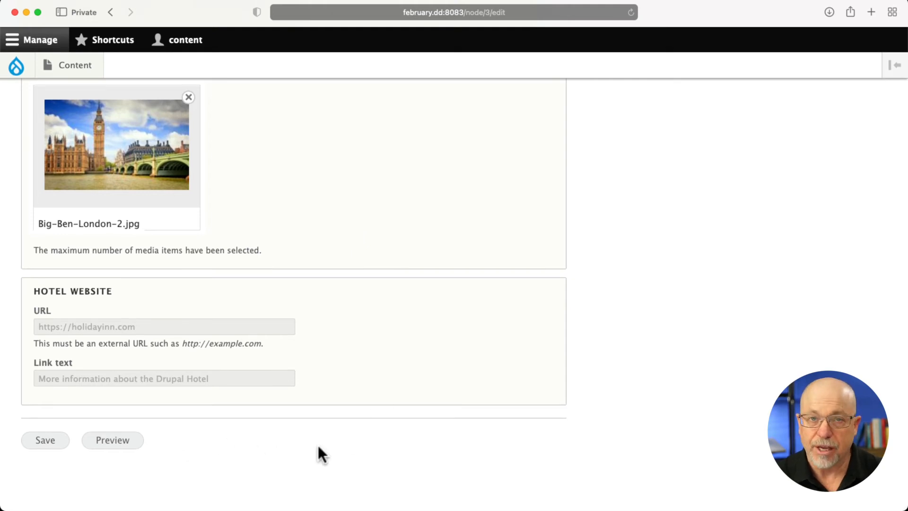
{"action": "mouse_move", "coordinate": [214, 455]}
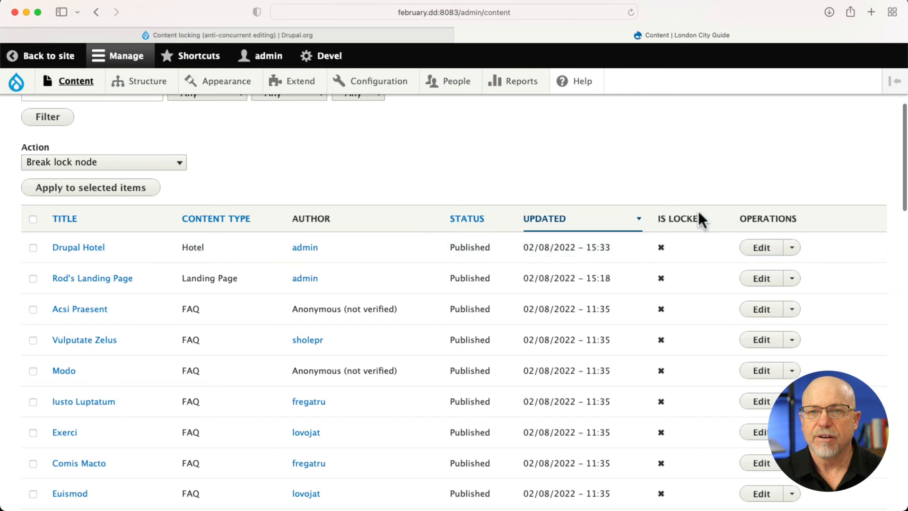
{"action": "mouse_move", "coordinate": [694, 458]}
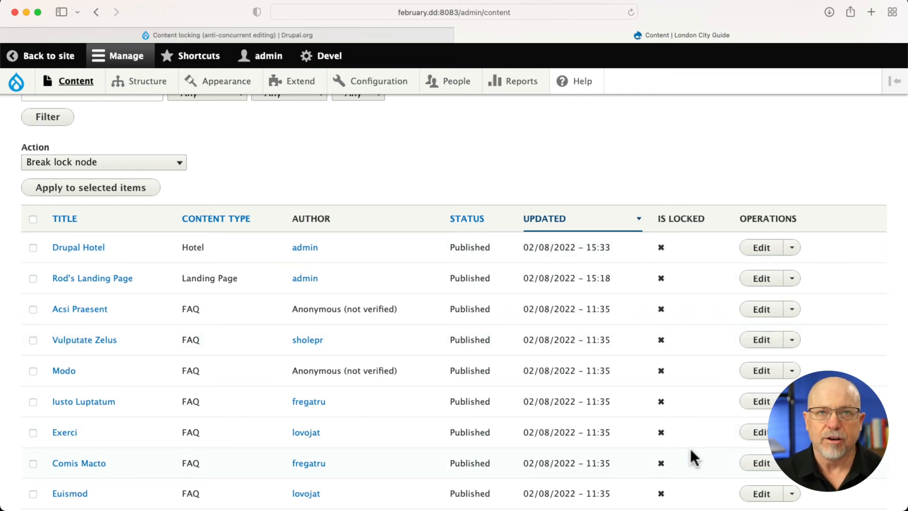
{"action": "mouse_move", "coordinate": [426, 412]}
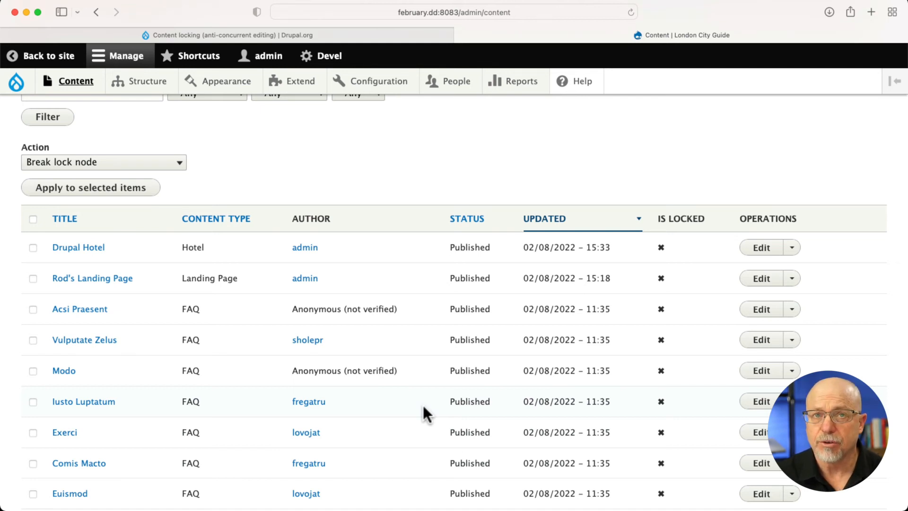
{"action": "mouse_move", "coordinate": [655, 388]}
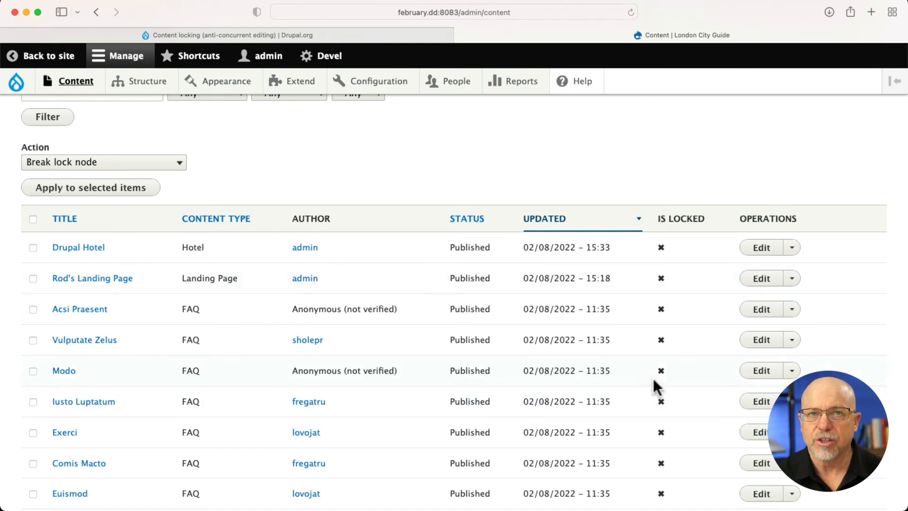
{"action": "mouse_move", "coordinate": [648, 411]}
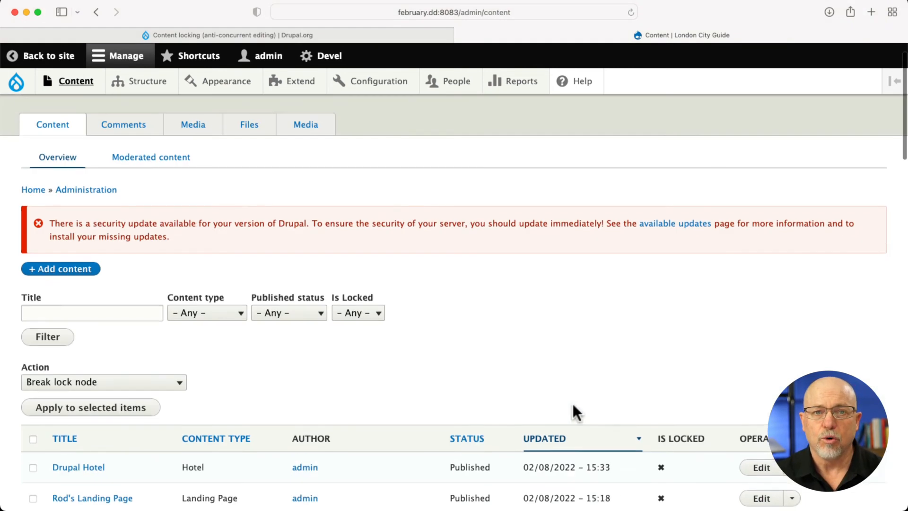
- Show the Is Locked filter options in the content overview
{"action": "left_click", "coordinate": [358, 312]}
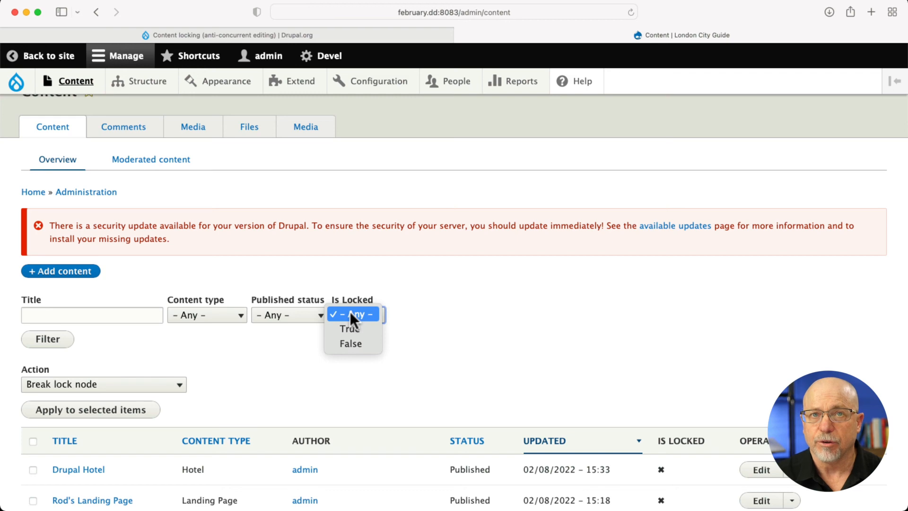